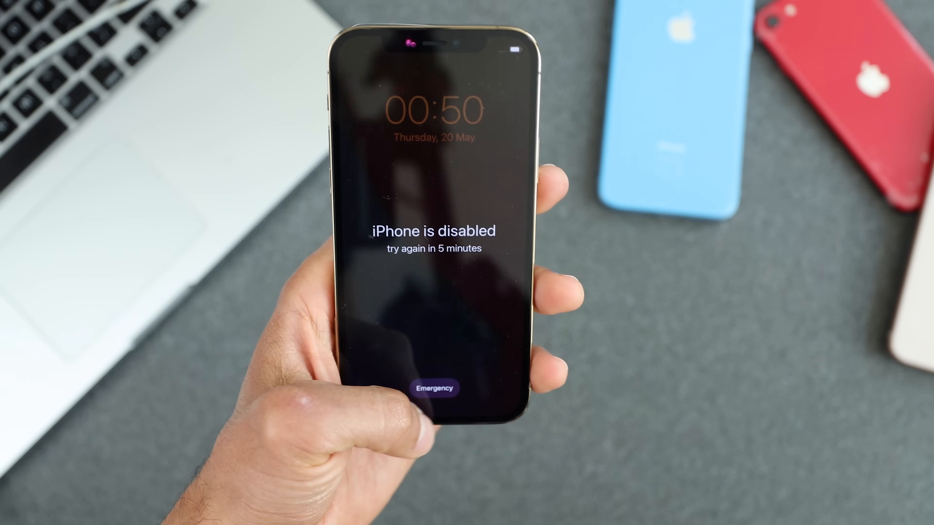
Step: Choose Restore and Update so iTunes erases the recovery-mode iPhone to factory settings
{"action": "left_click", "coordinate": [434, 387]}
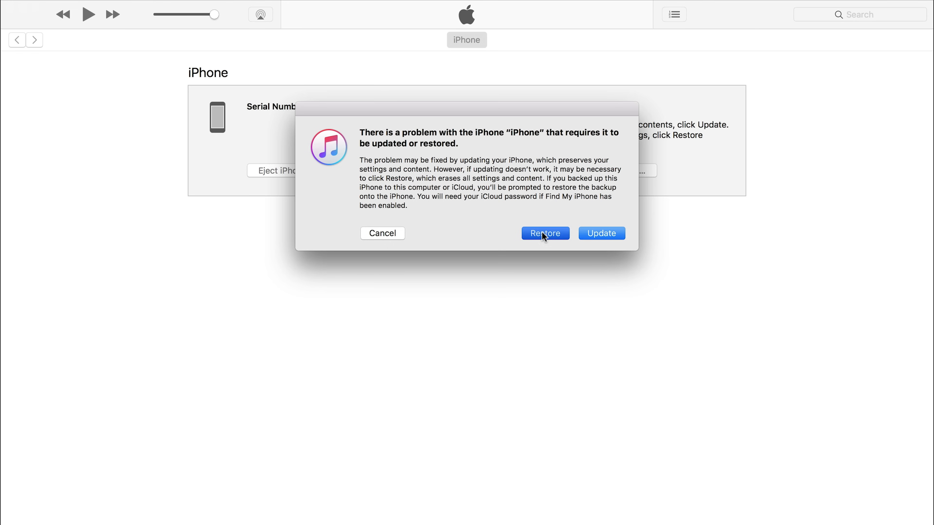
{"action": "left_click", "coordinate": [544, 233]}
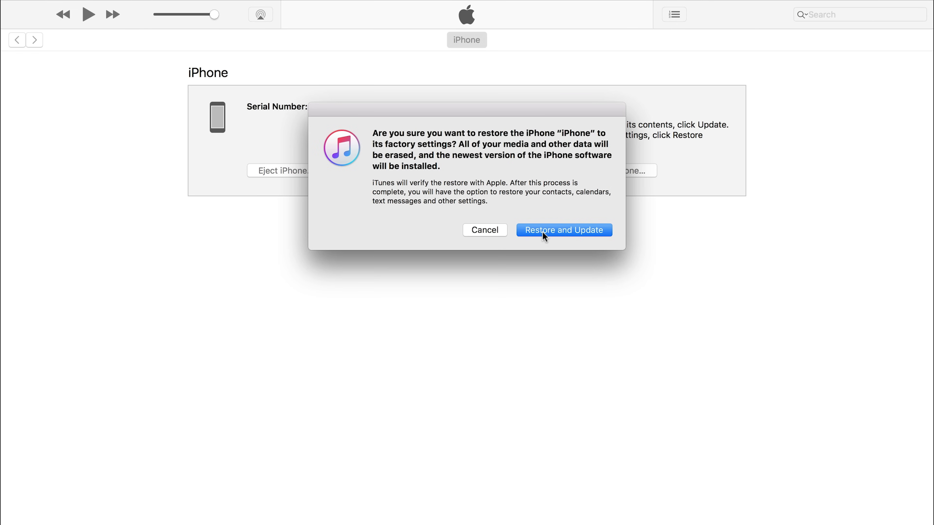
{"action": "left_click", "coordinate": [562, 230]}
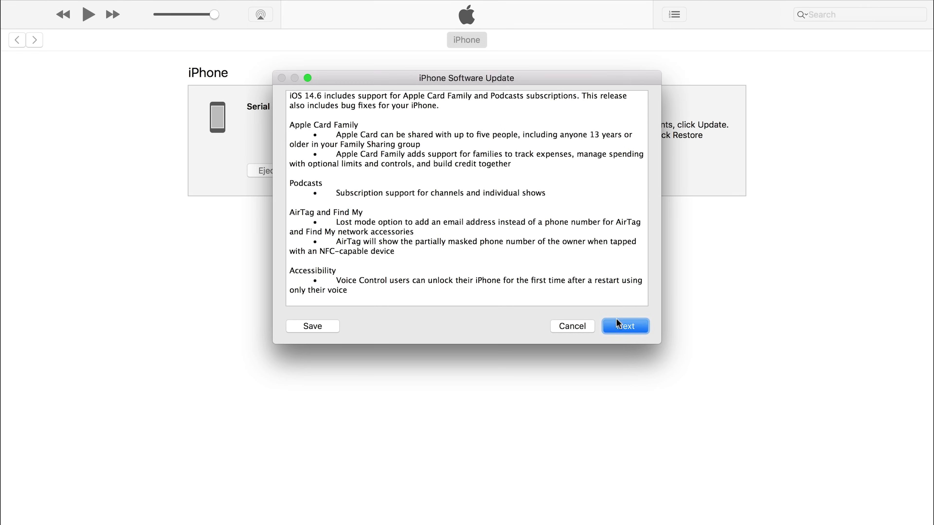
{"action": "left_click", "coordinate": [624, 326]}
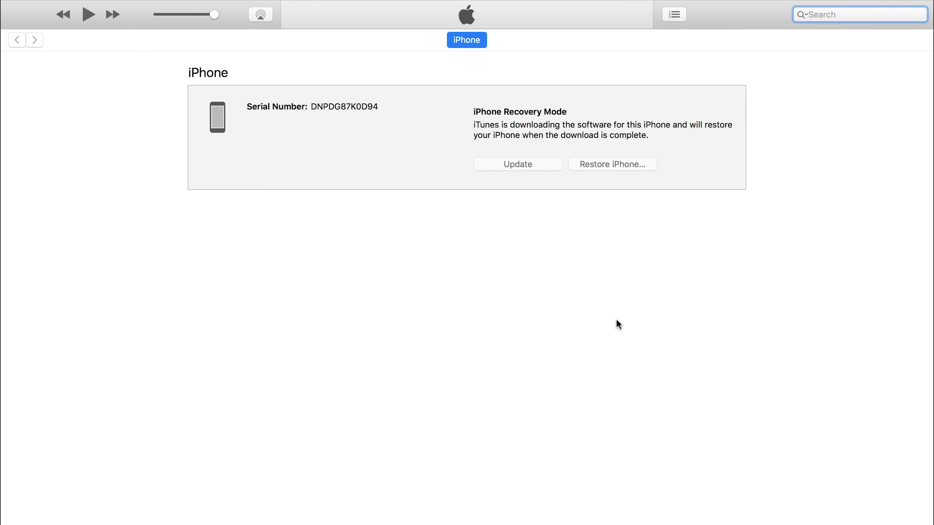
{"action": "left_click", "coordinate": [913, 14]}
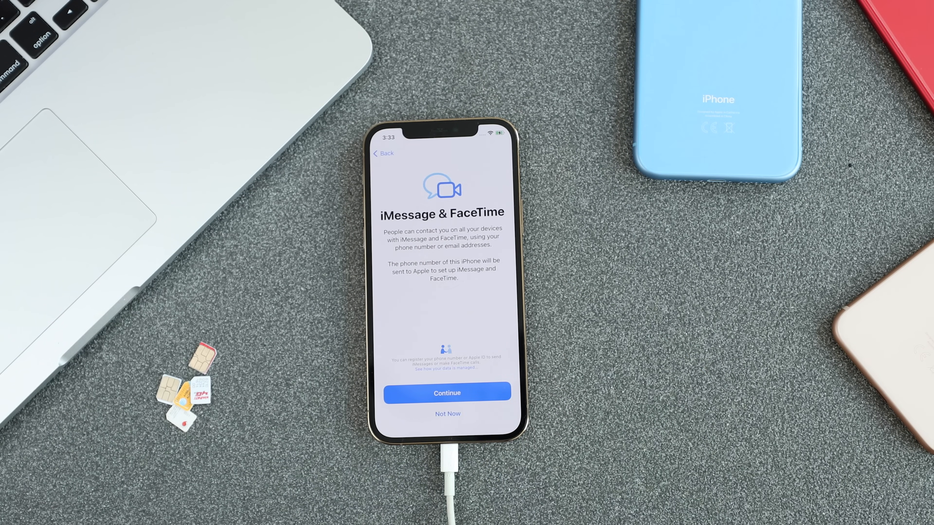
Step: Continue past iMessage & FaceTime and True Tone setup to reach the home screen
{"action": "left_click", "coordinate": [446, 392]}
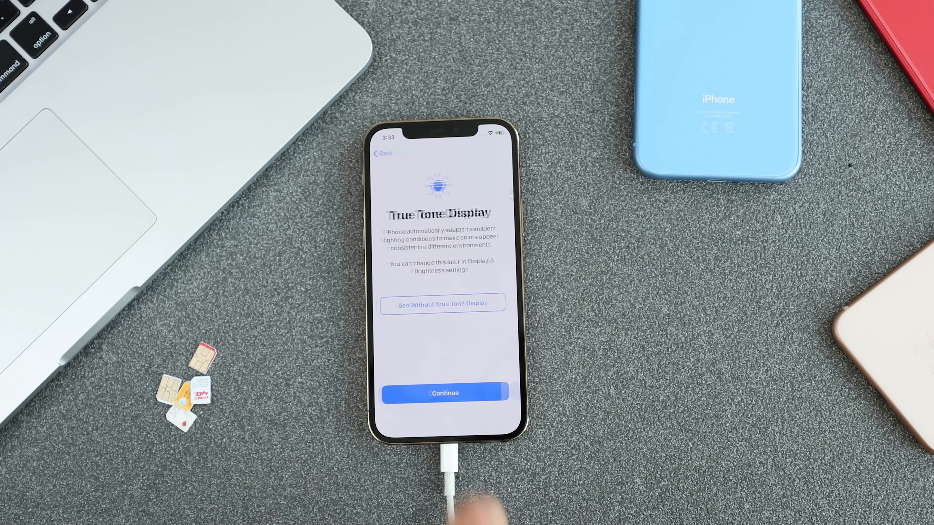
{"action": "left_click", "coordinate": [443, 393]}
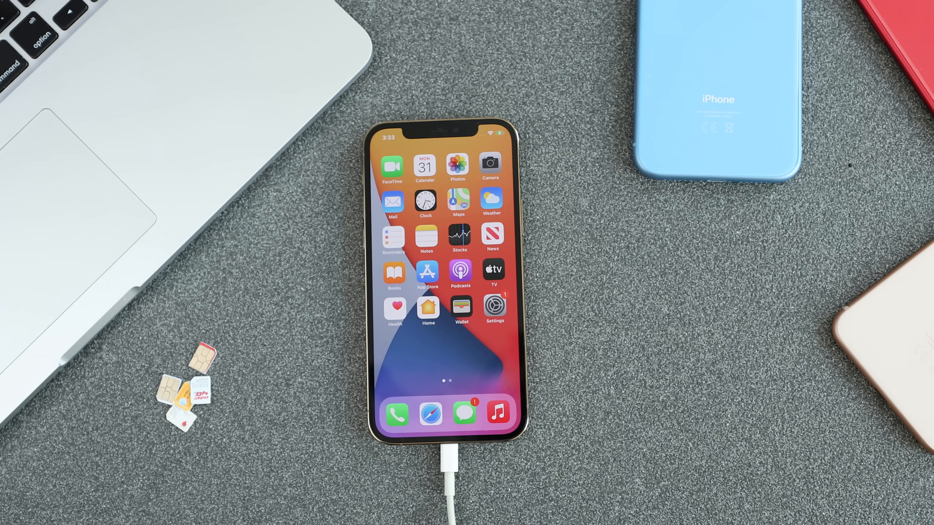
{"action": "scroll", "scroll_direction": "left", "scroll_amount": 3}
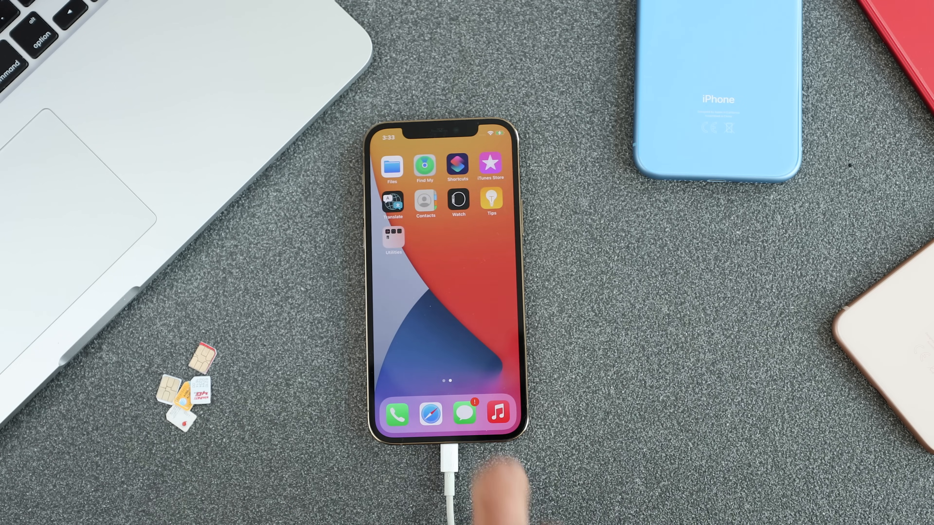
{"action": "scroll", "scroll_direction": "left", "scroll_amount": 3}
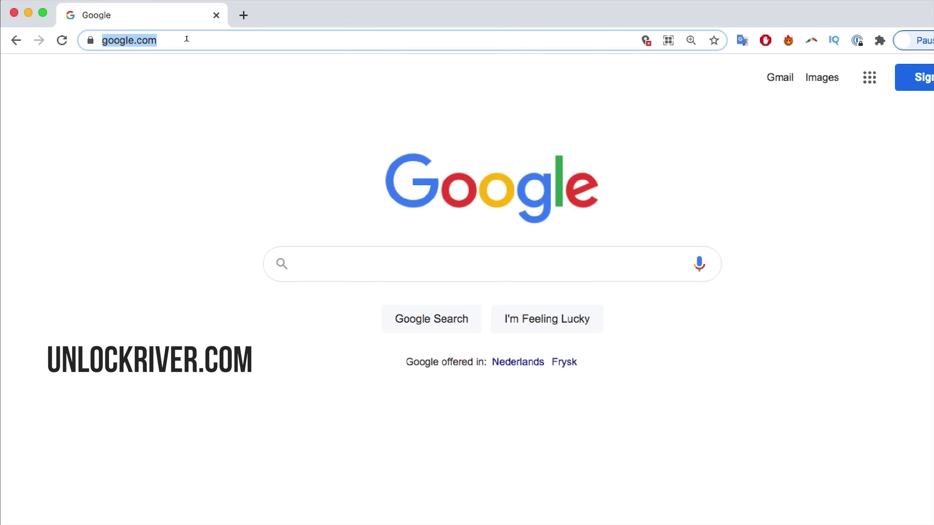
Step: Go to Unlockriver.com and choose carrier United States - AT&T
{"action": "type", "text": "Unlockriver.com"}
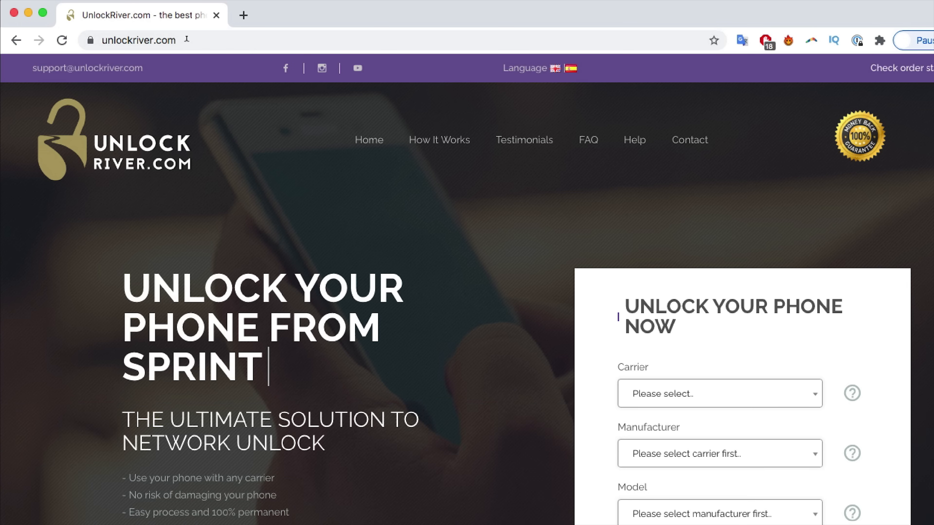
{"action": "scroll", "scroll_direction": "down", "scroll_amount": 3}
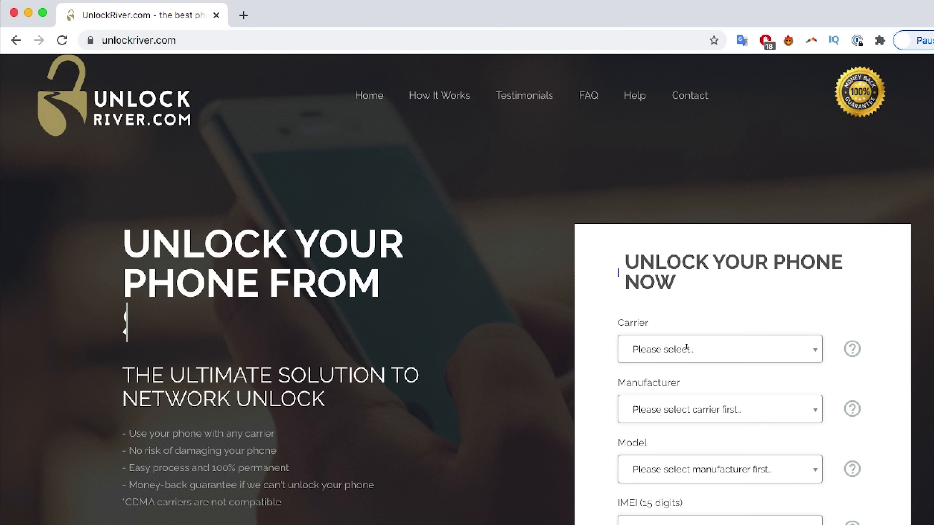
{"action": "left_click", "coordinate": [719, 349]}
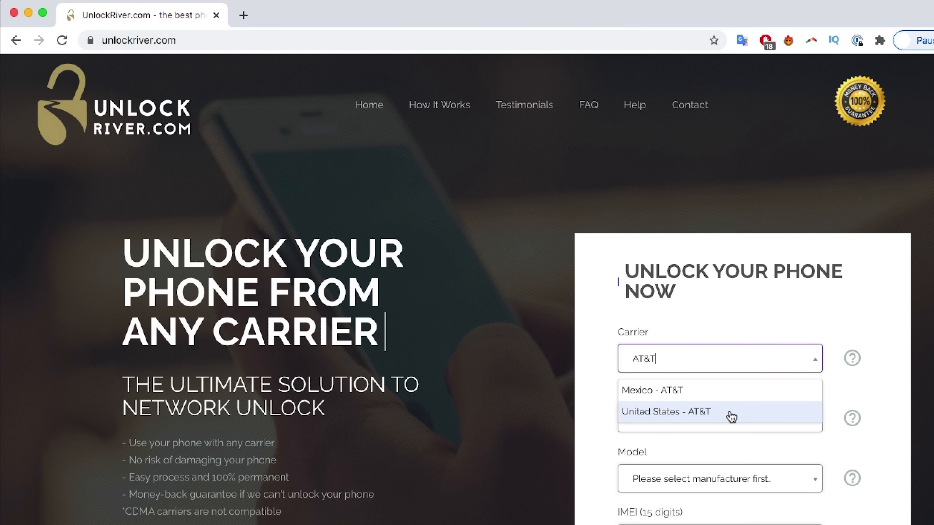
{"action": "left_click", "coordinate": [719, 411]}
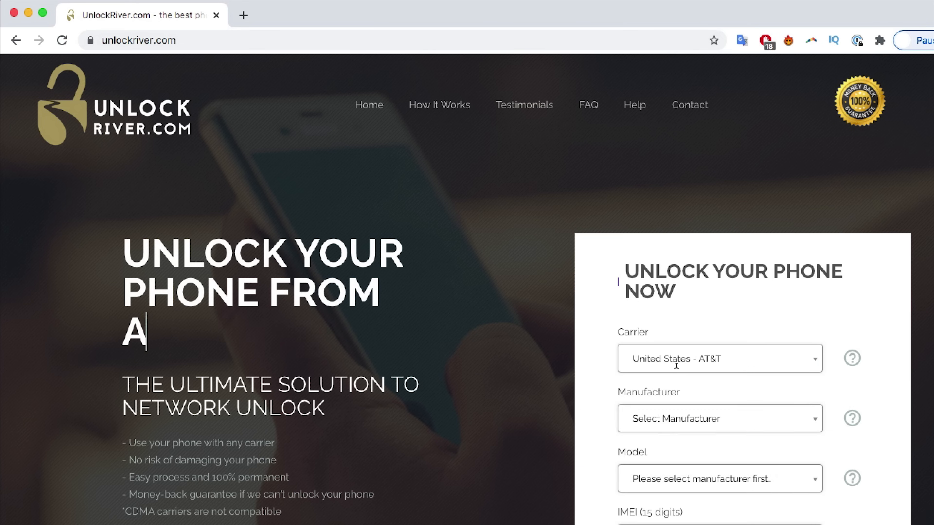
Step: Choose manufacturer Apple and narrow the model list to iPhone 12
{"action": "left_click", "coordinate": [718, 418]}
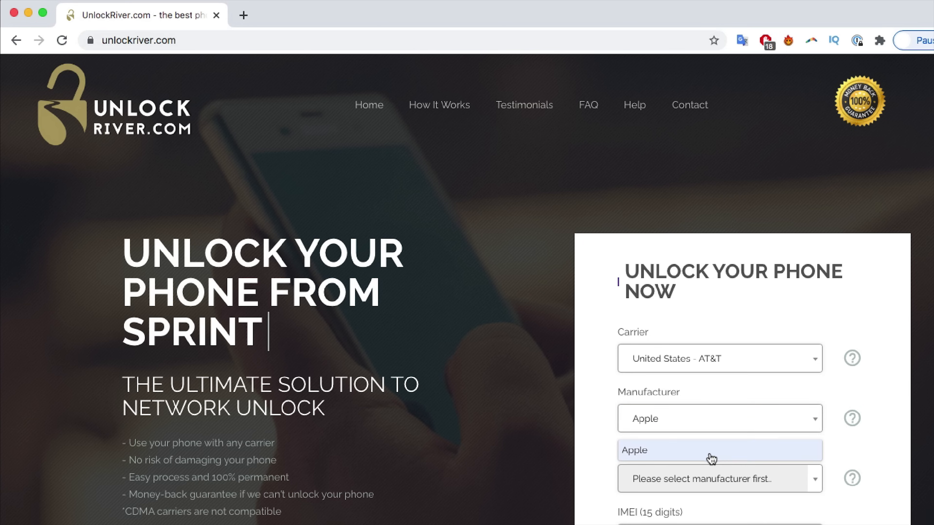
{"action": "left_click", "coordinate": [719, 450]}
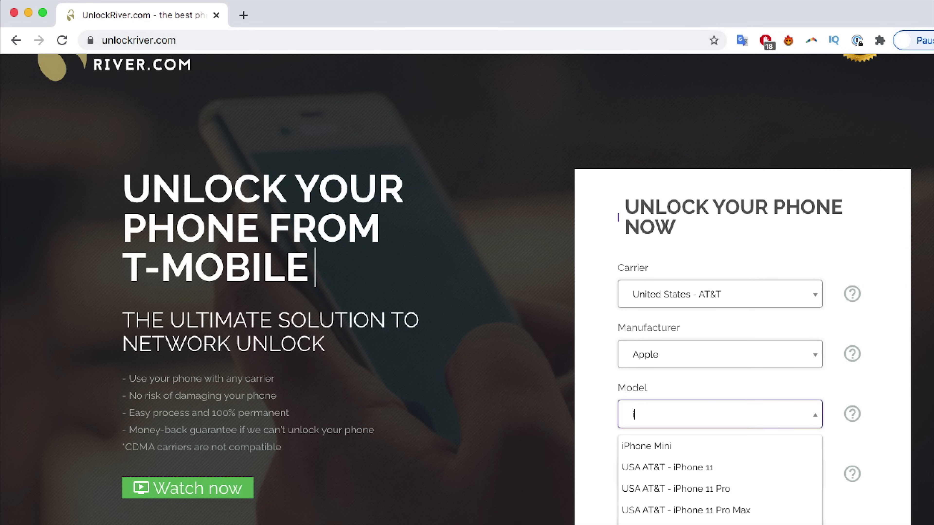
{"action": "type", "text": "iPhone 12"}
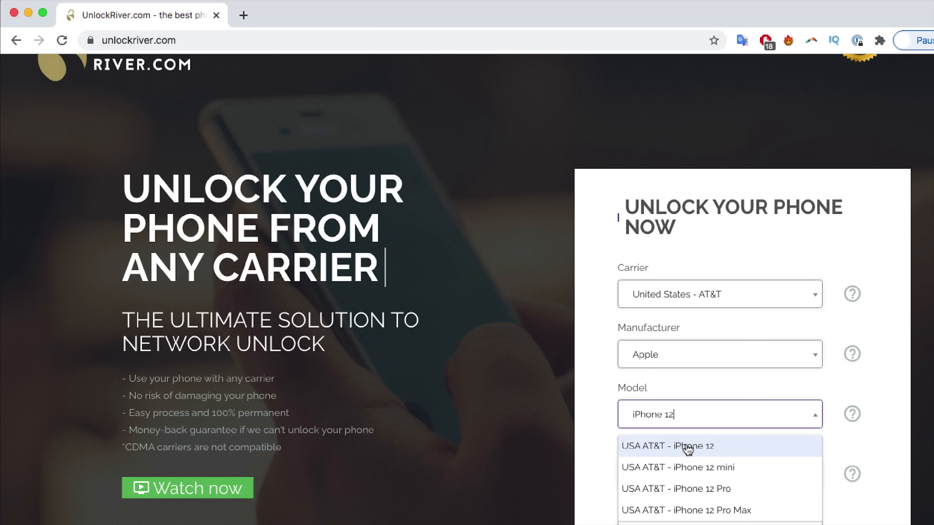
{"action": "left_click", "coordinate": [673, 446]}
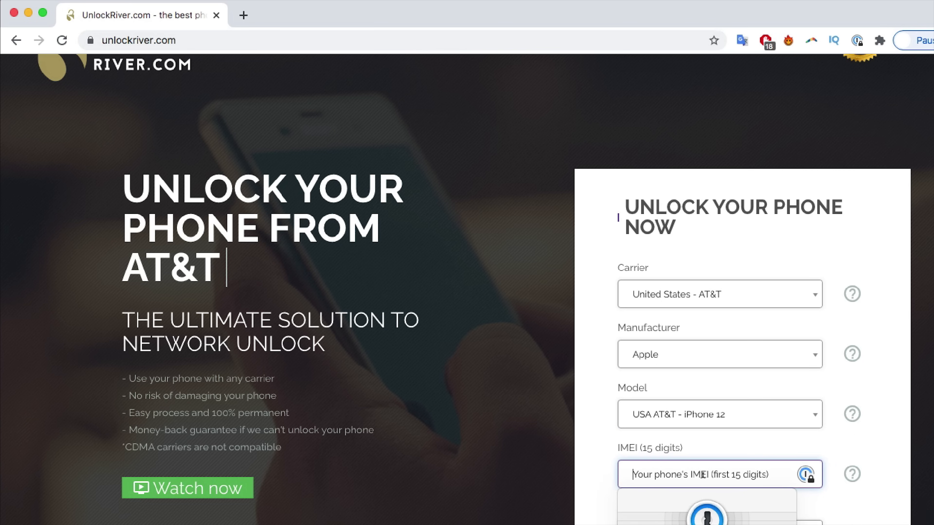
{"action": "scroll", "scroll_direction": "down", "scroll_amount": 3}
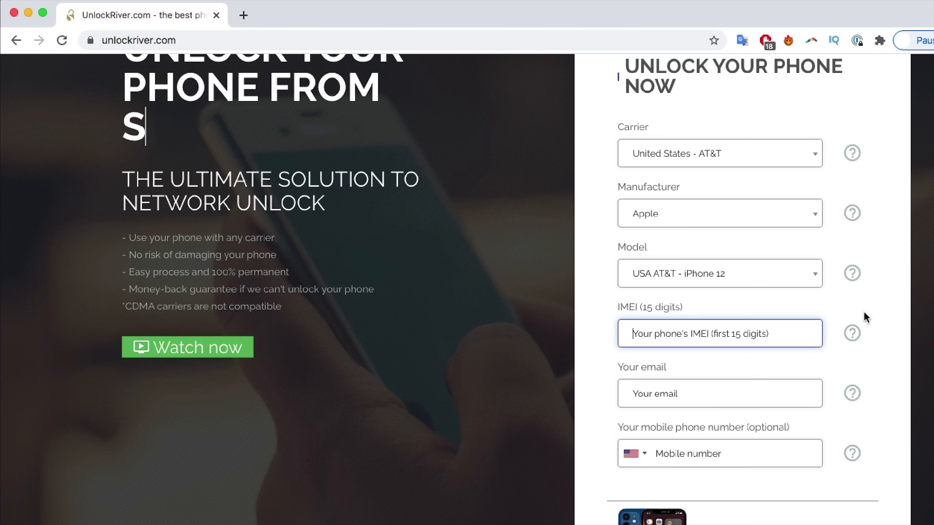
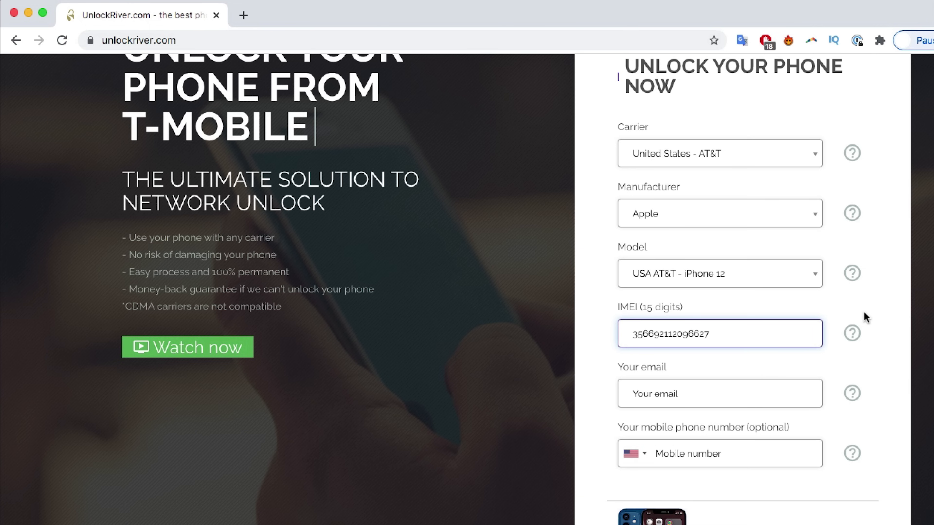
{"action": "scroll", "scroll_direction": "down", "scroll_amount": 3}
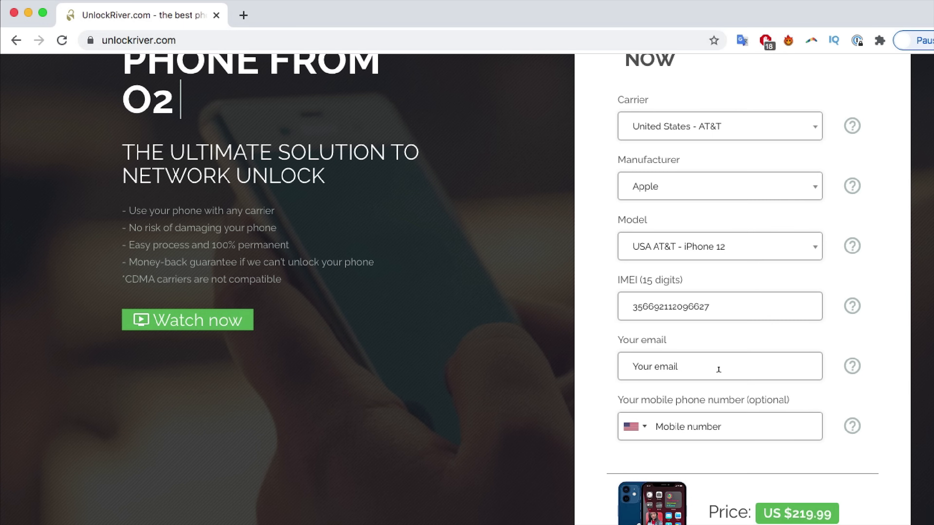
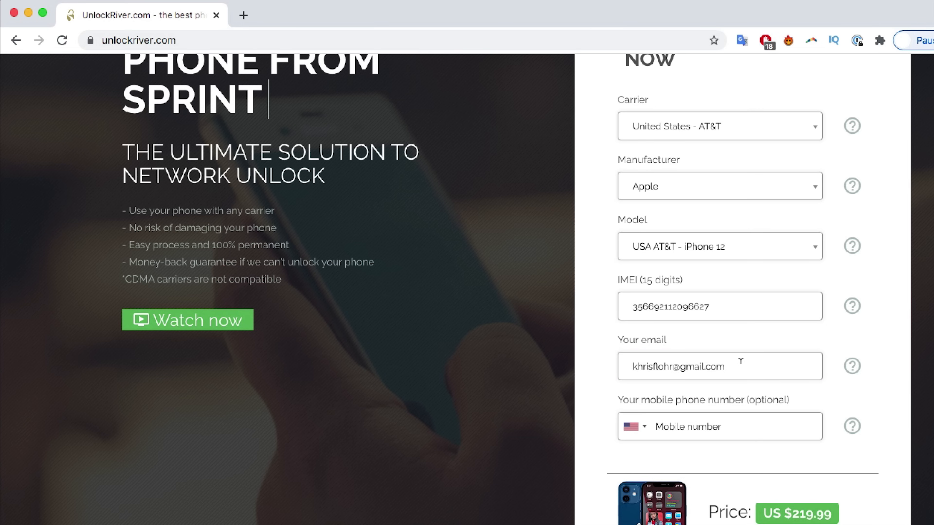
Step: Review the $219.99 price and highlight the delivery time estimate
{"action": "scroll", "scroll_direction": "down", "scroll_amount": 3}
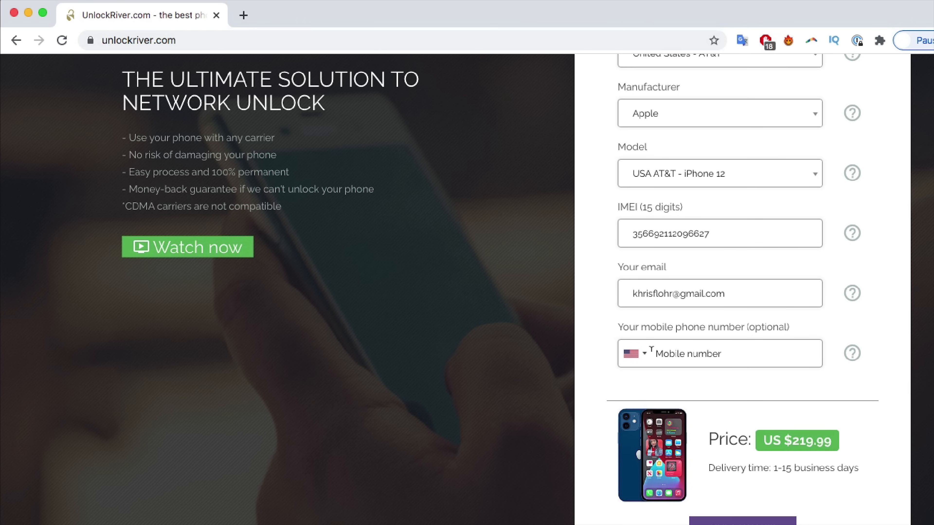
{"action": "scroll", "scroll_direction": "down", "scroll_amount": 3}
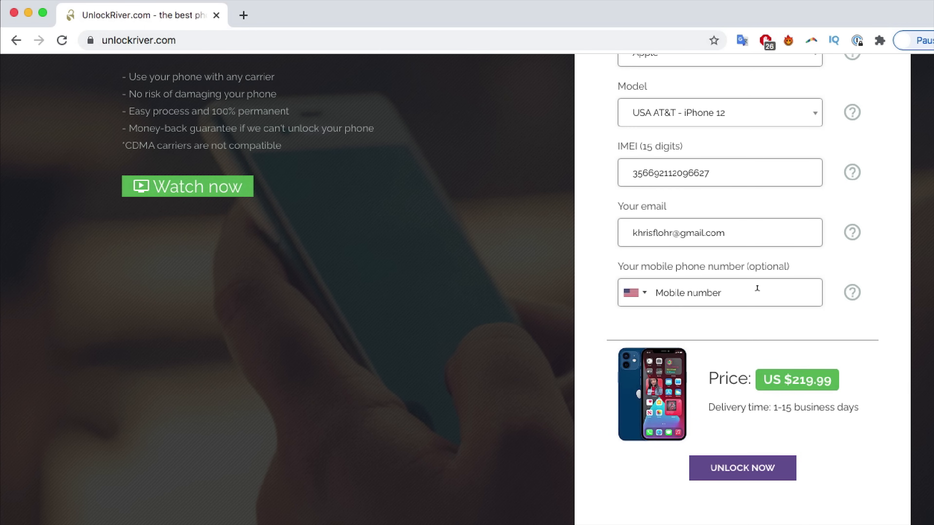
{"action": "mouse_move", "coordinate": [811, 394]}
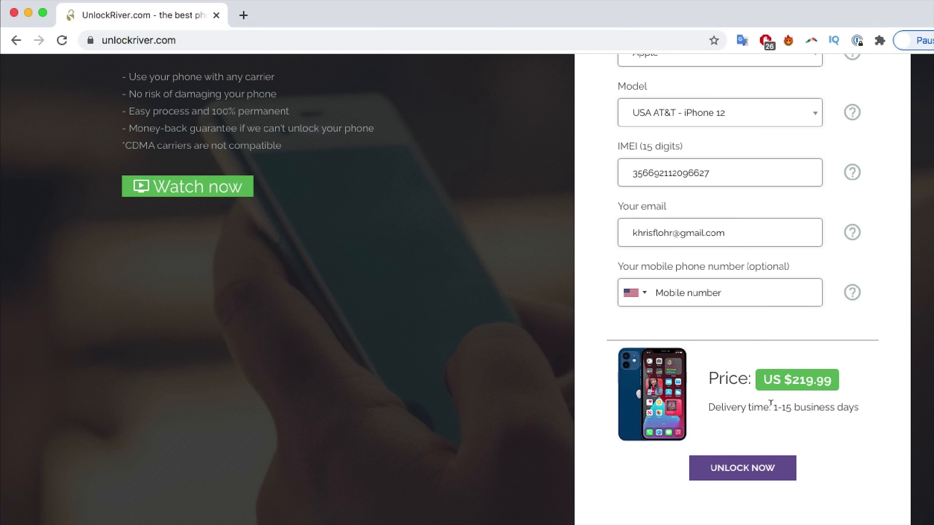
{"action": "left_click_drag", "start_coordinate": [777, 407], "coordinate": [809, 408]}
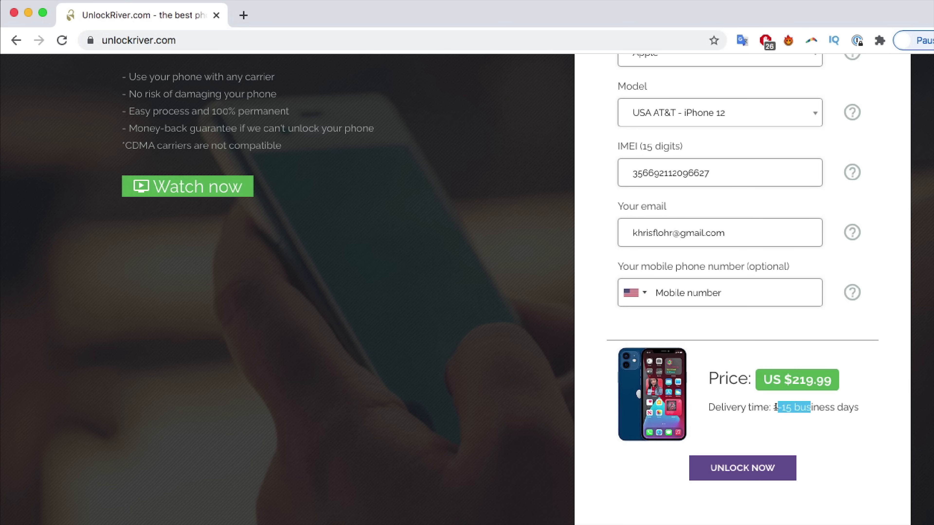
Step: Submit Unlock Now, accept the terms at the $219.99 checkout and start card payment
{"action": "left_click", "coordinate": [742, 467]}
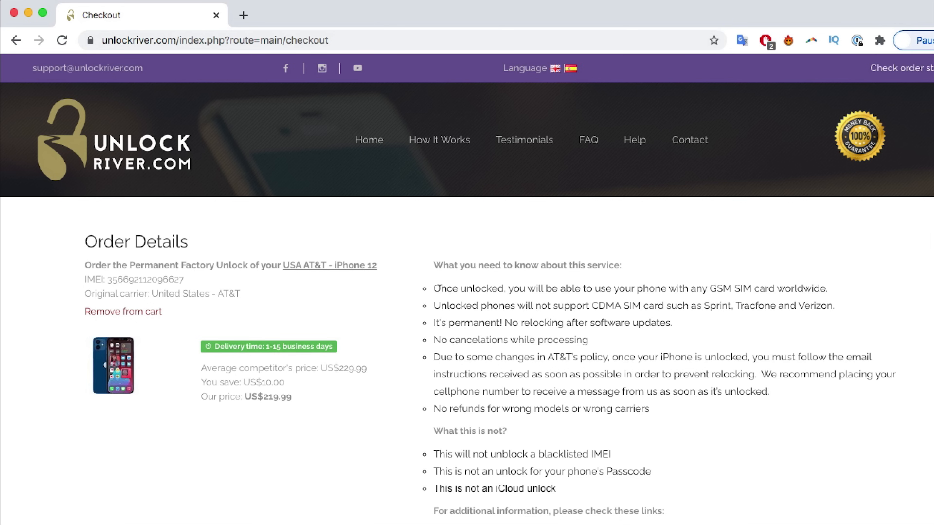
{"action": "mouse_move", "coordinate": [438, 287]}
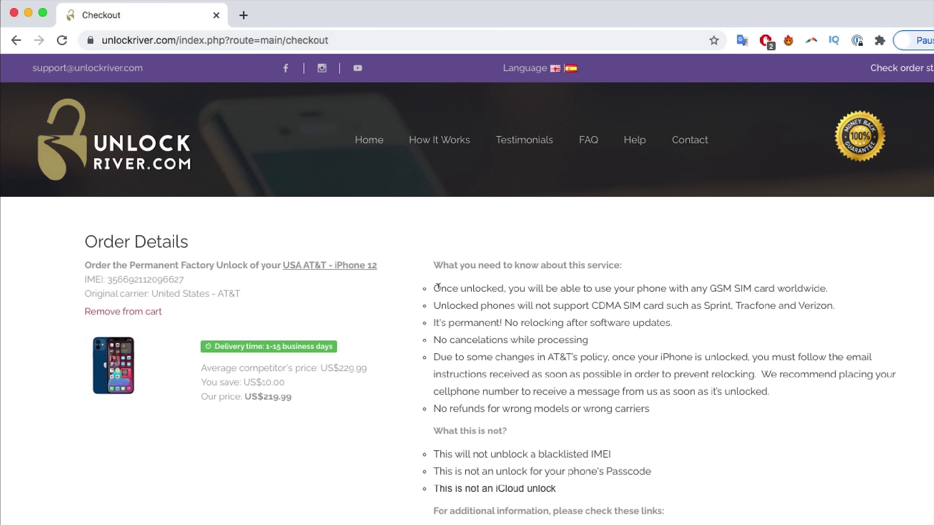
{"action": "scroll", "scroll_direction": "down", "scroll_amount": 3}
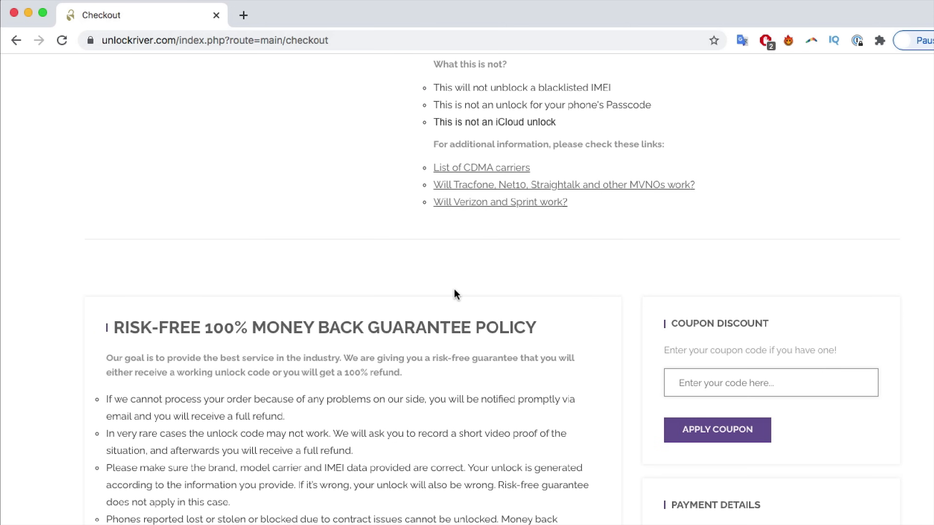
{"action": "mouse_move", "coordinate": [425, 432]}
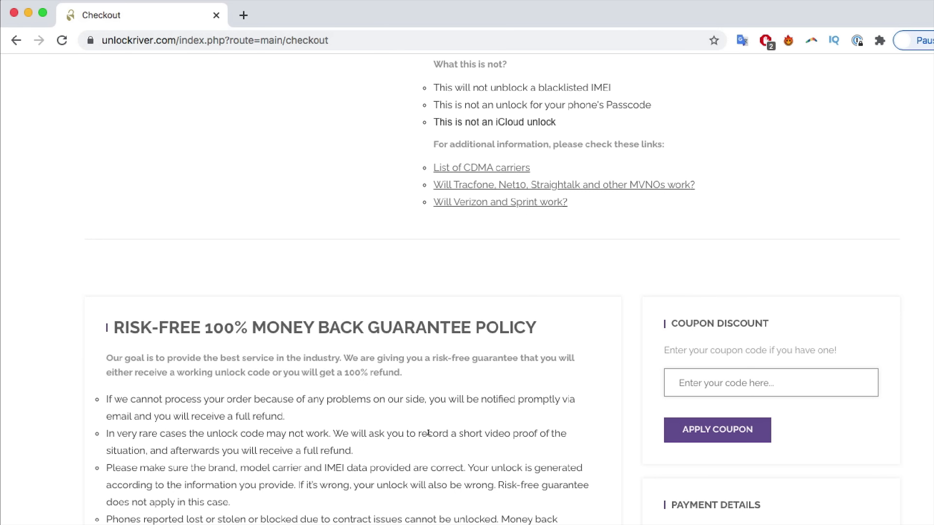
{"action": "mouse_move", "coordinate": [467, 430]}
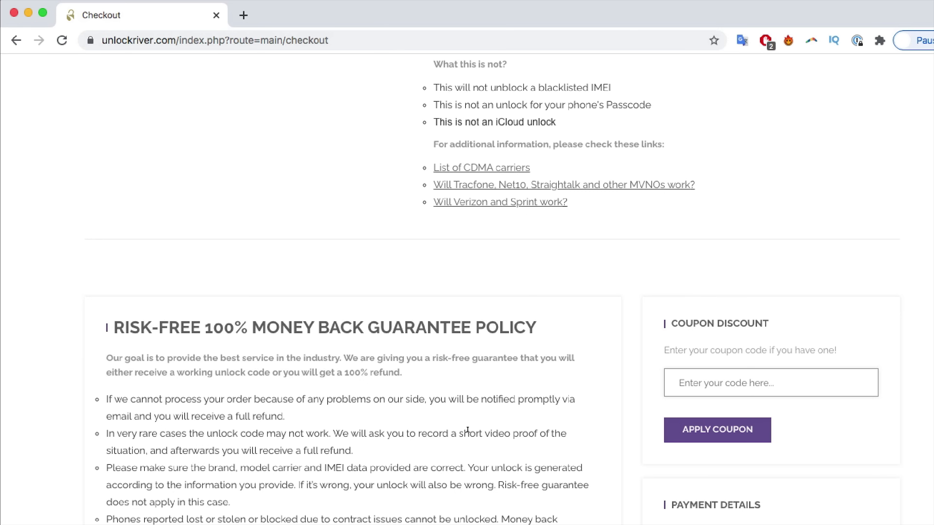
{"action": "scroll", "scroll_direction": "down", "scroll_amount": 3}
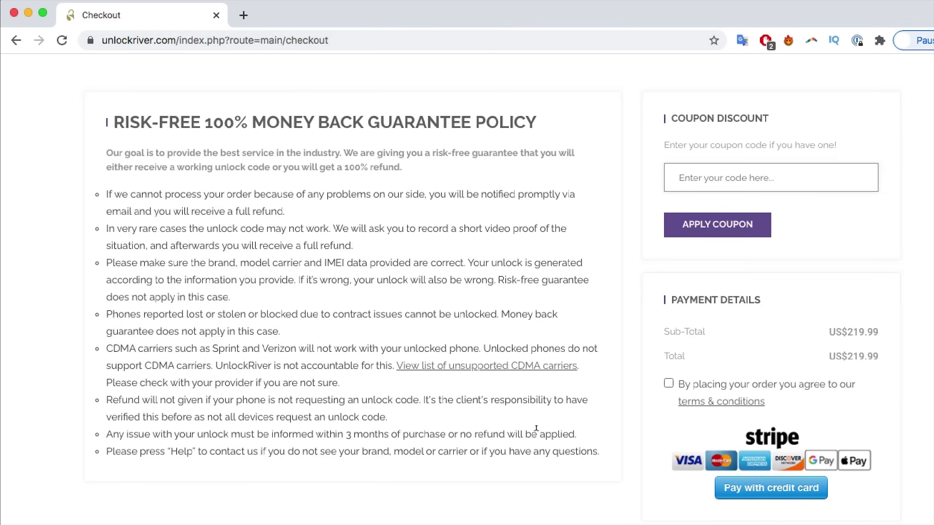
{"action": "left_click", "coordinate": [668, 381]}
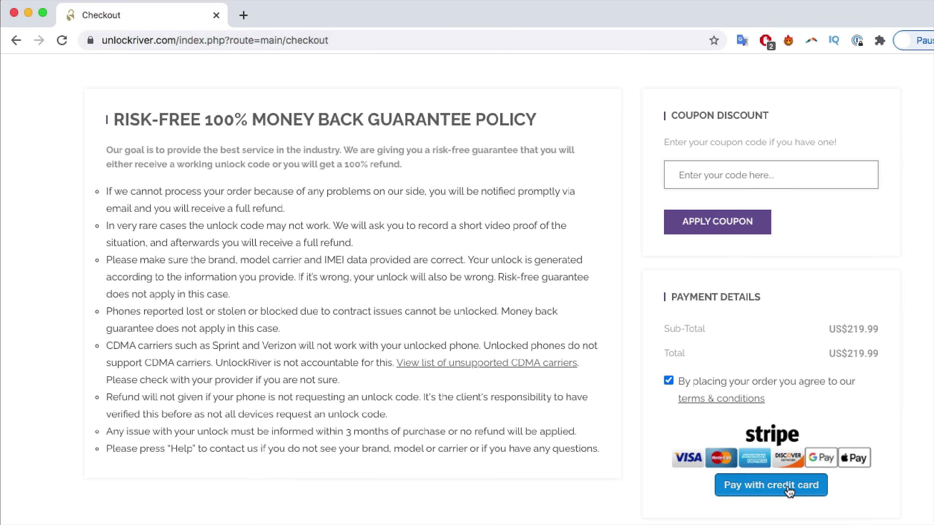
{"action": "left_click", "coordinate": [770, 485]}
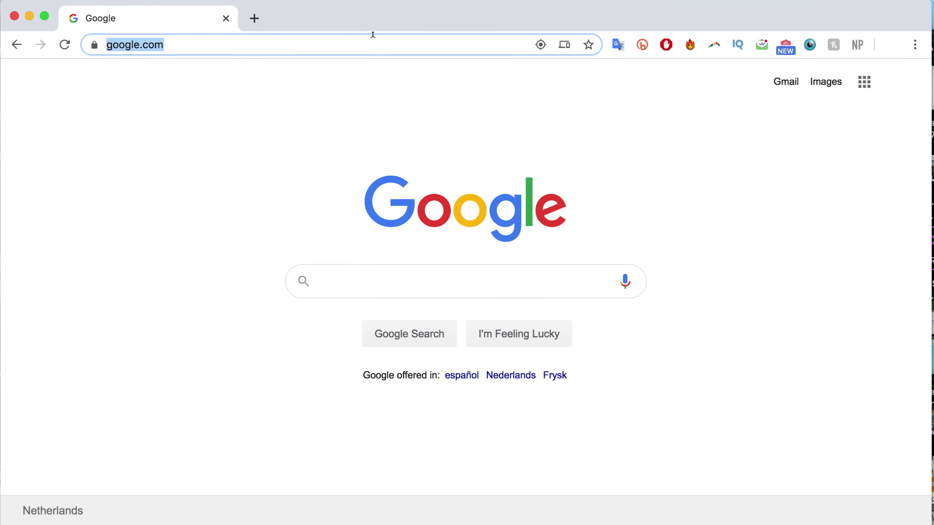
Step: Navigate the browser to gmail.com to reach the inbox
{"action": "left_click", "coordinate": [464, 281]}
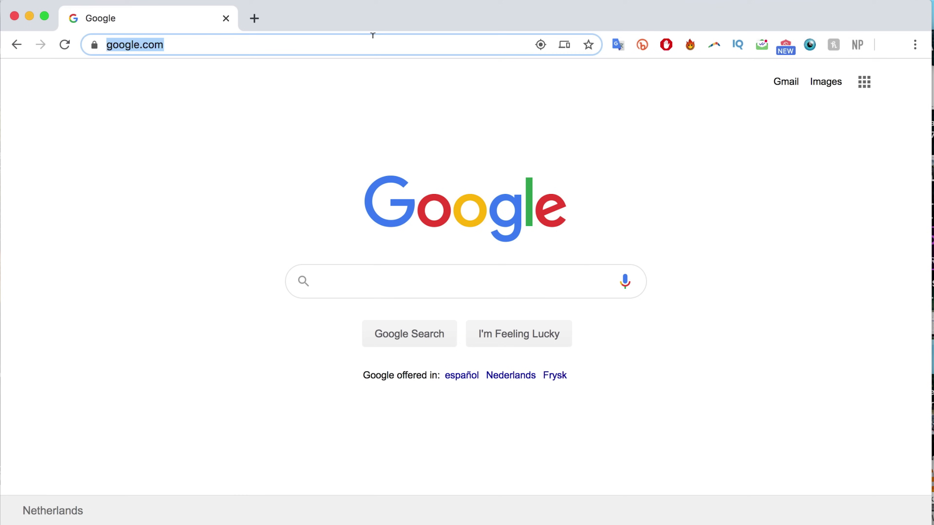
{"action": "type", "text": "gmail.com"}
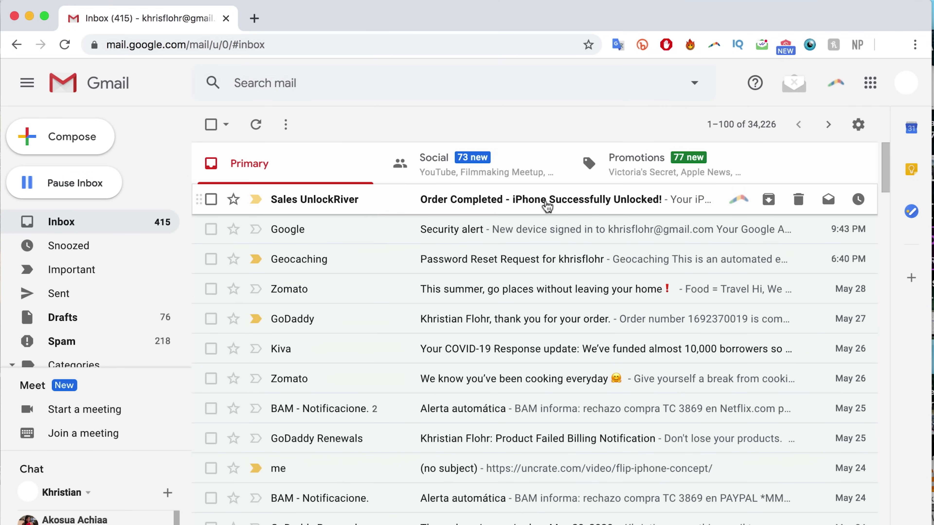
Step: Read the UnlockRiver Order Completed email, highlighting the unlock confirmation and iTunes Method heading
{"action": "left_click", "coordinate": [541, 200]}
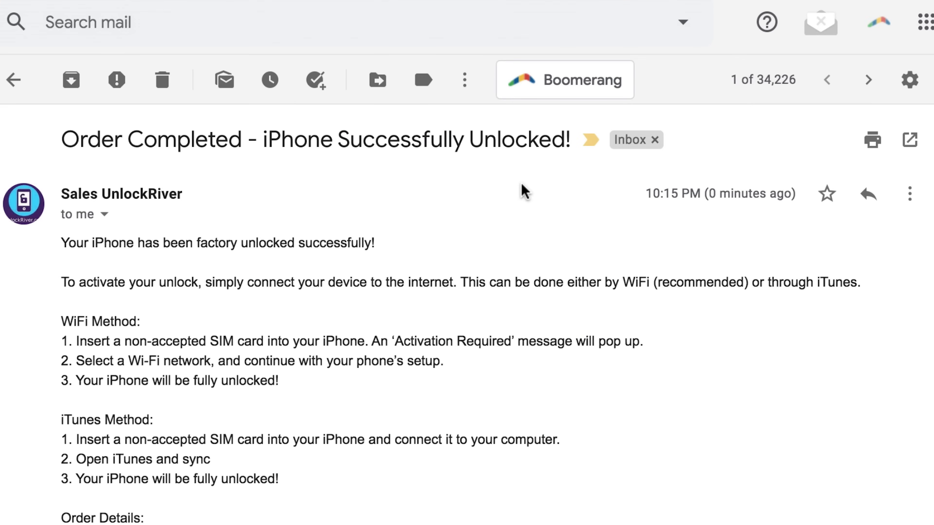
{"action": "scroll", "scroll_direction": "down", "scroll_amount": 3}
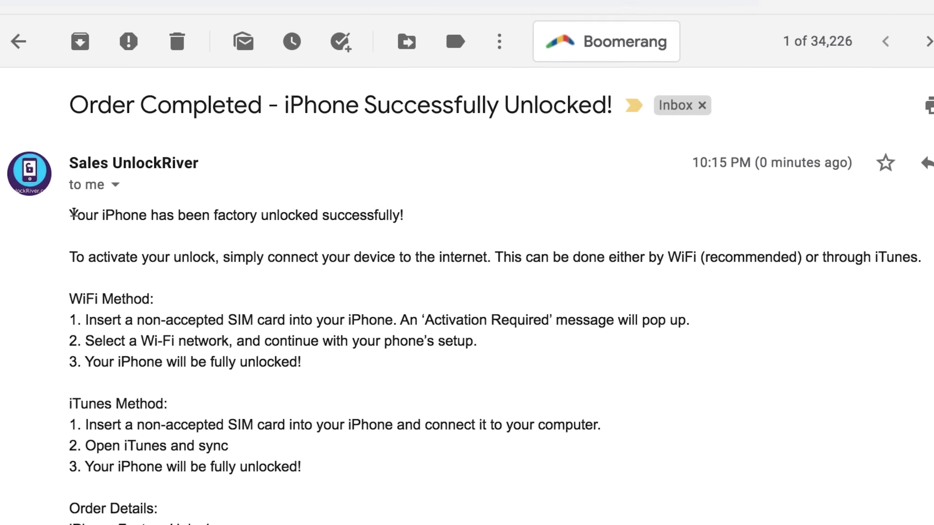
{"action": "triple_click", "coordinate": [235, 215]}
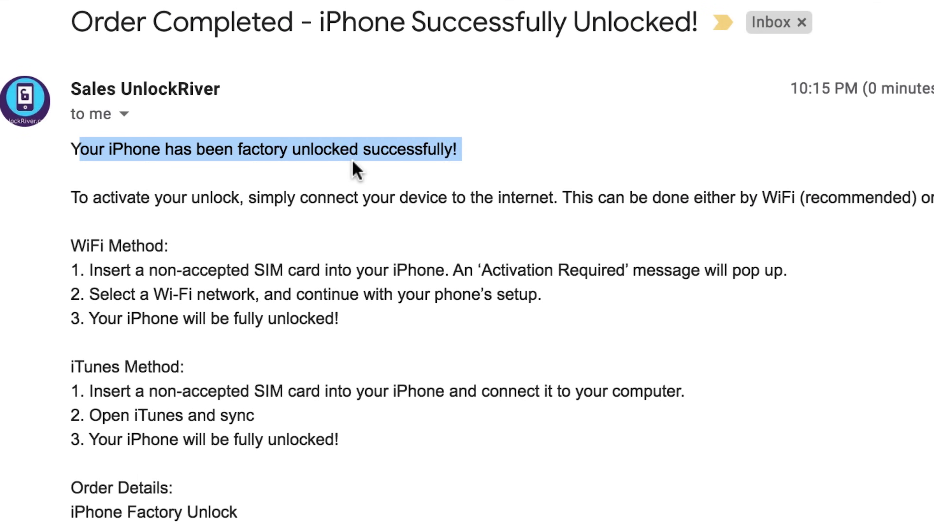
{"action": "mouse_move", "coordinate": [321, 186]}
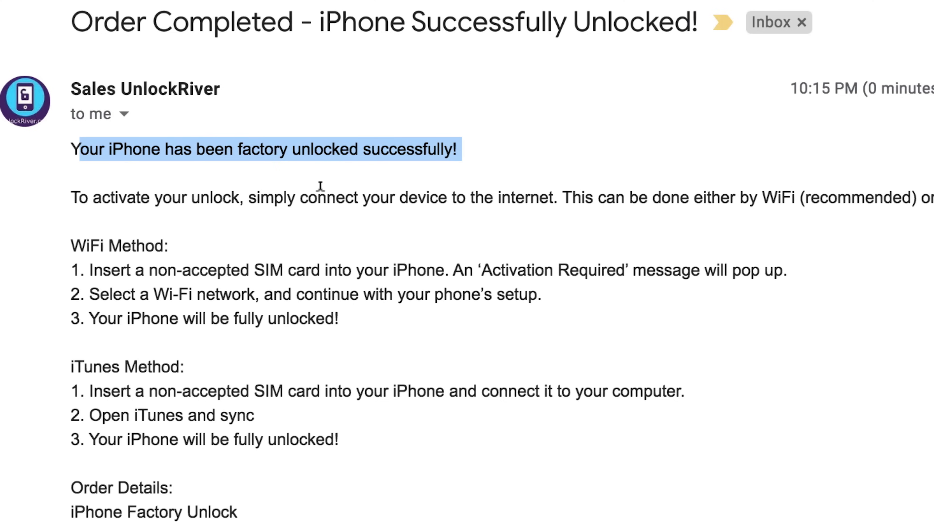
{"action": "double_click", "coordinate": [328, 198]}
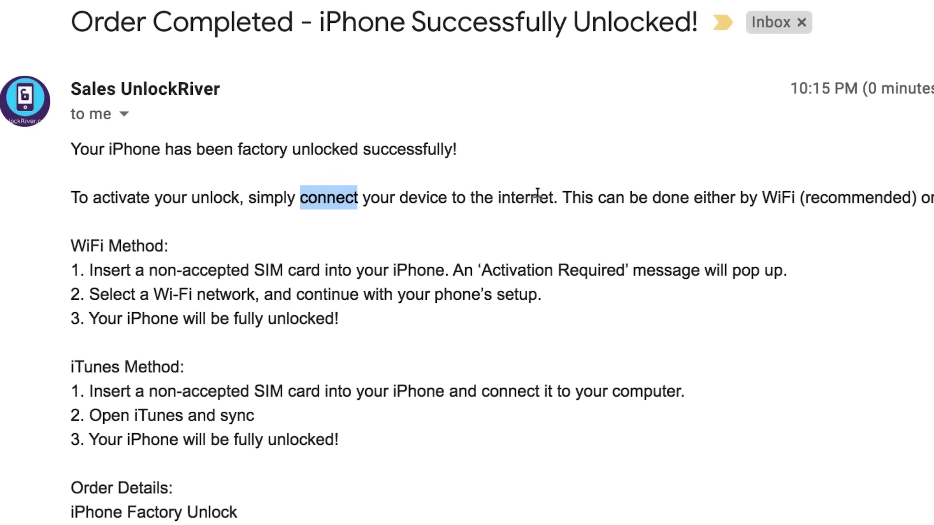
{"action": "mouse_move", "coordinate": [147, 260]}
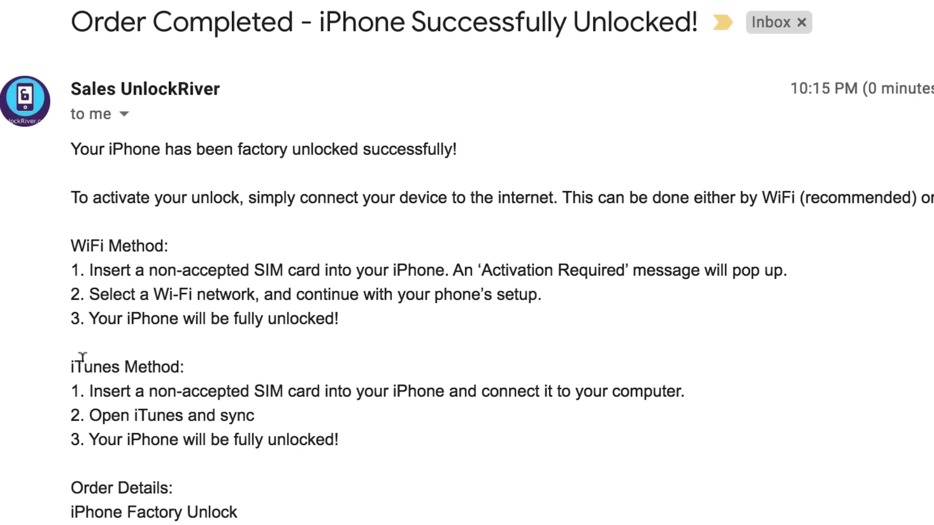
{"action": "left_click_drag", "start_coordinate": [83, 367], "coordinate": [178, 366]}
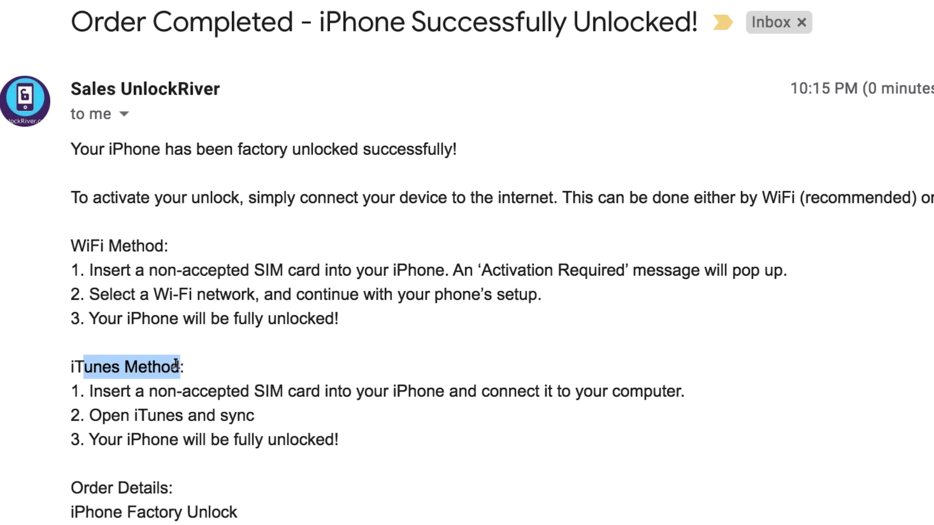